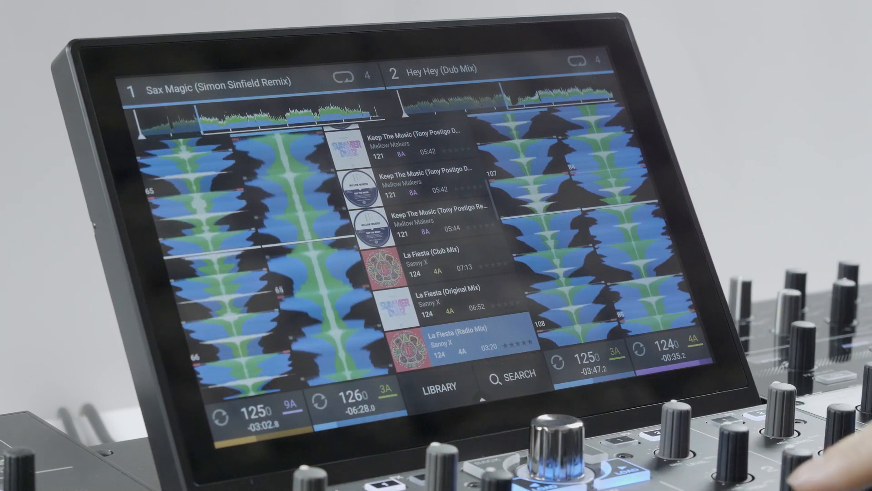
Browse the mini track list over the decks until the three Mindek tracks are listed
click(439, 338)
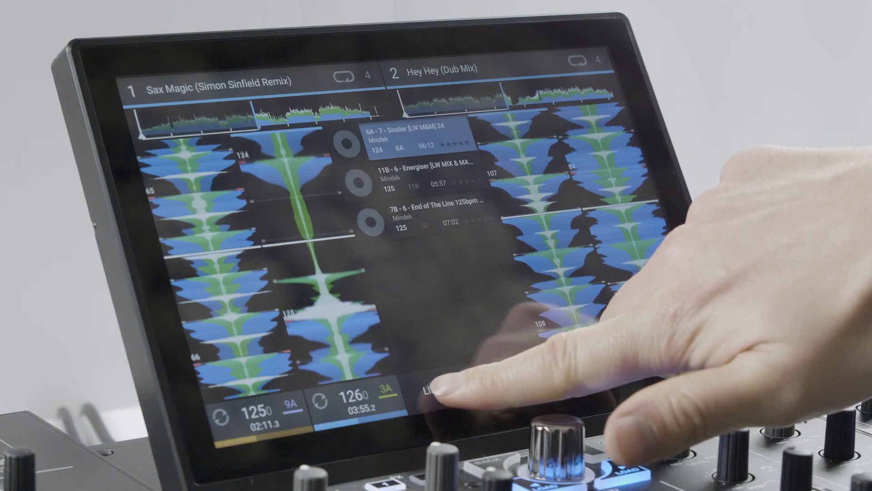
Open the full library and list all Prime (USB 2) collection tracks sorted by title
click(440, 390)
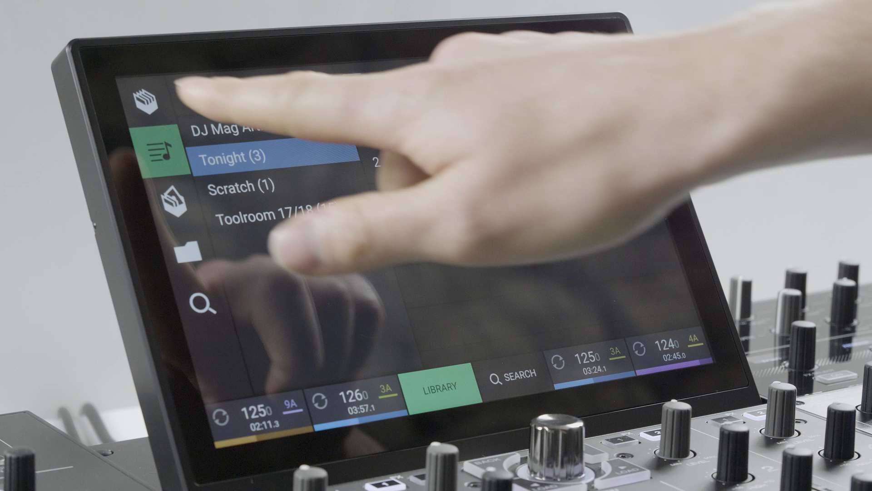
click(150, 103)
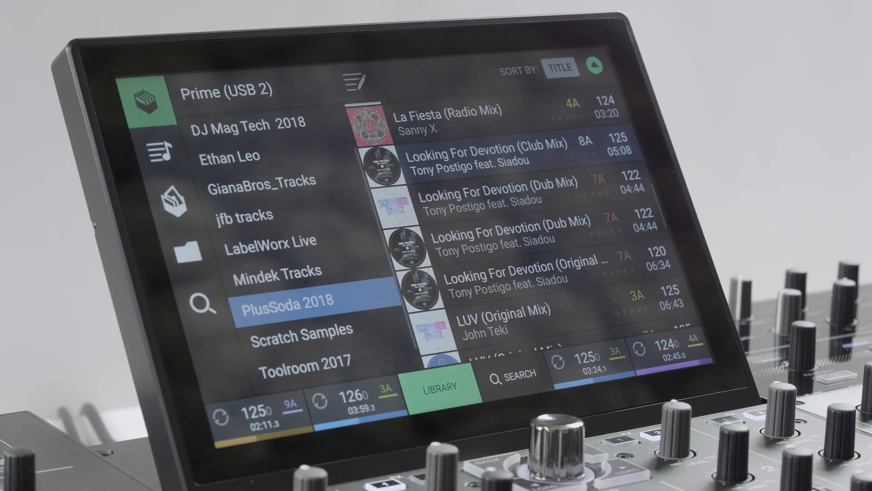